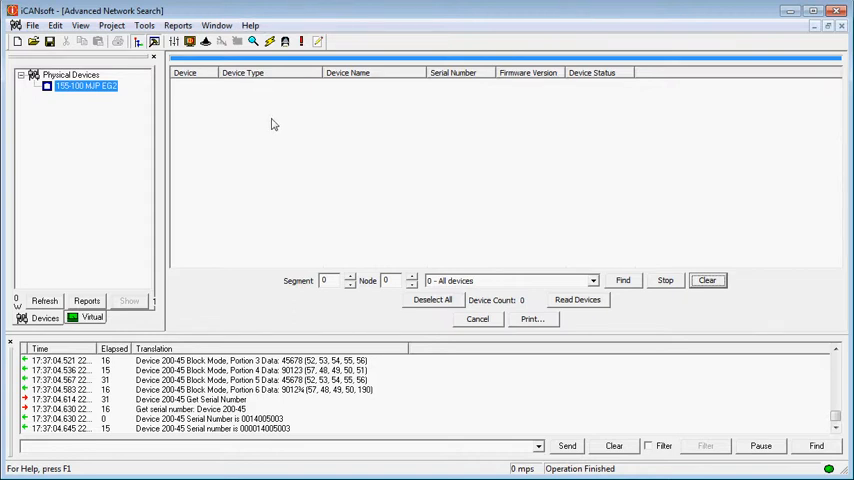
mouse_move(270, 114)
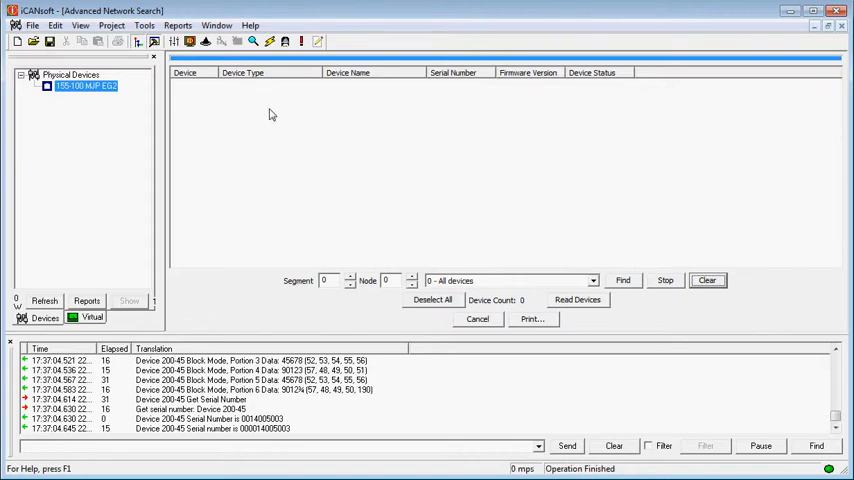
mouse_move(283, 62)
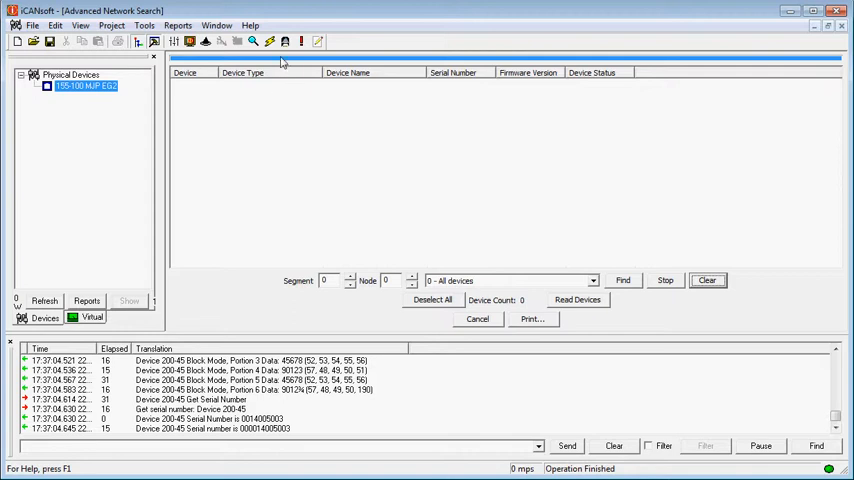
mouse_move(253, 150)
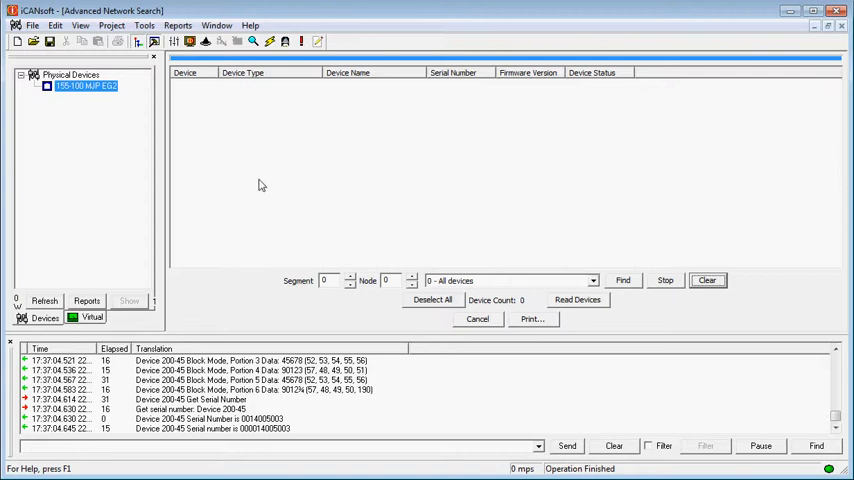
mouse_move(90, 137)
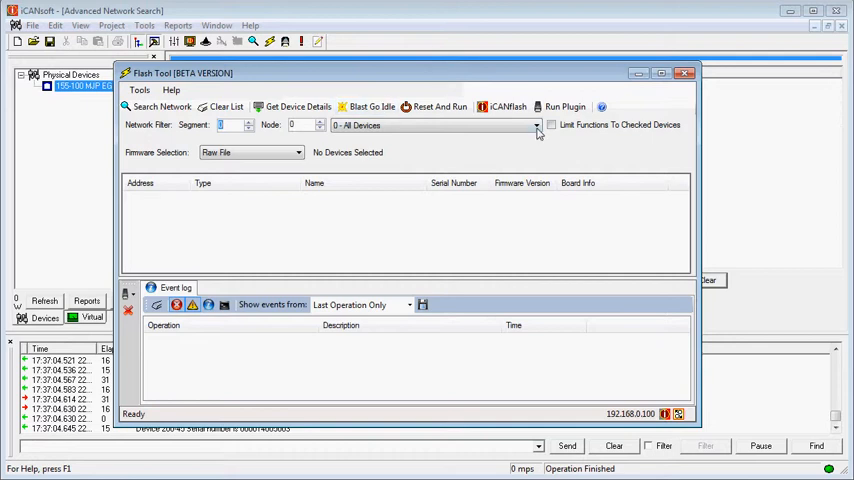
Step: Filter the network search to 101 CAN Sensor and search, finding 200-045 on firmware 4.02a
click(535, 124)
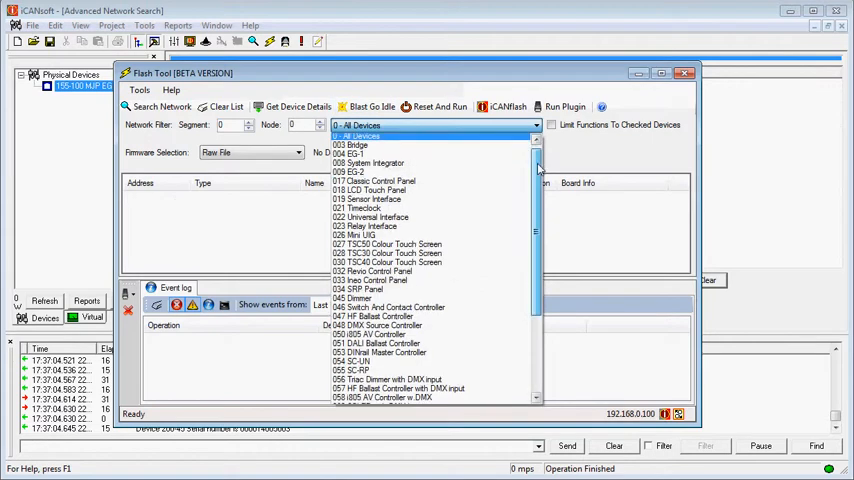
scroll(down, 3)
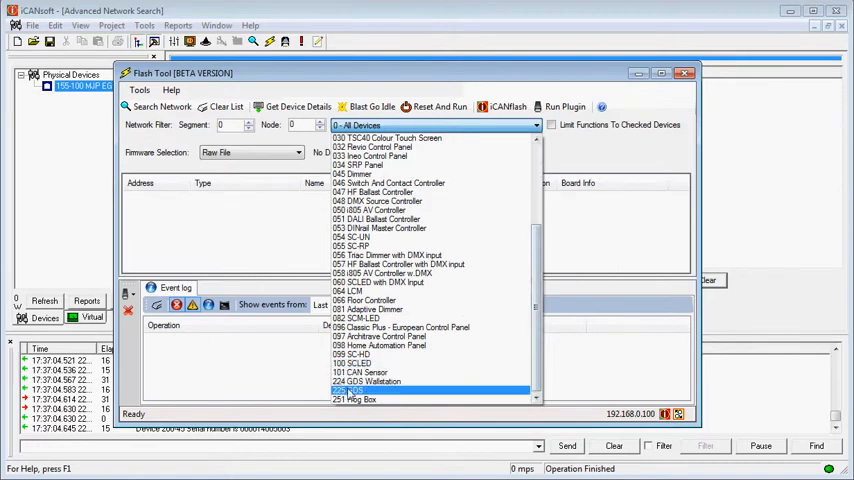
click(365, 372)
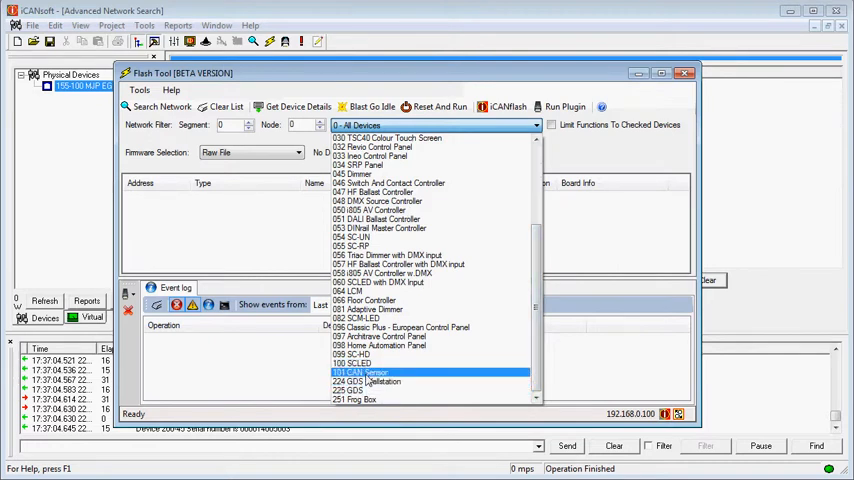
click(360, 372)
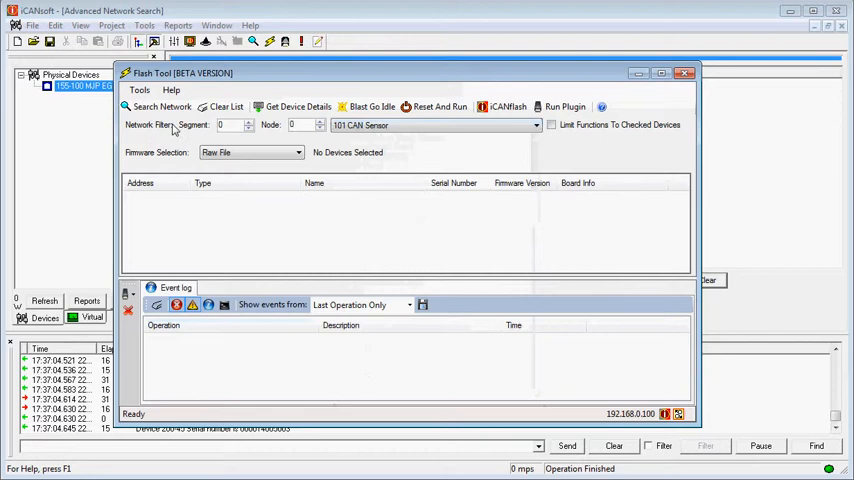
mouse_move(170, 115)
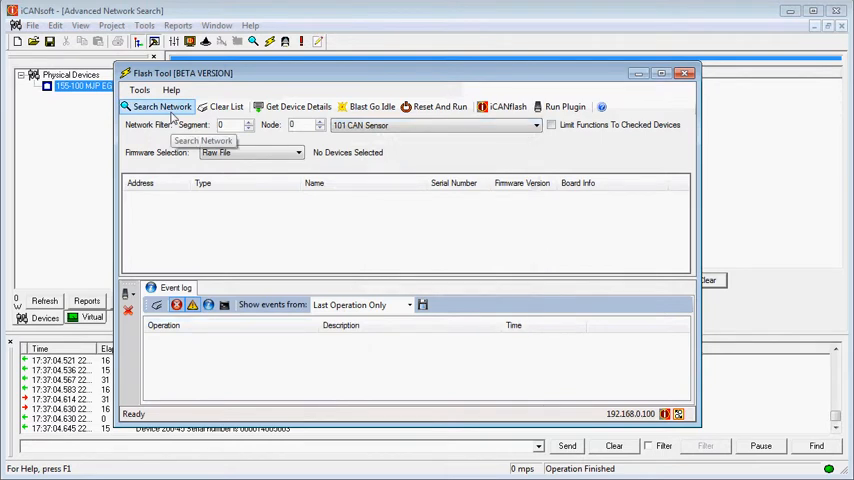
click(160, 107)
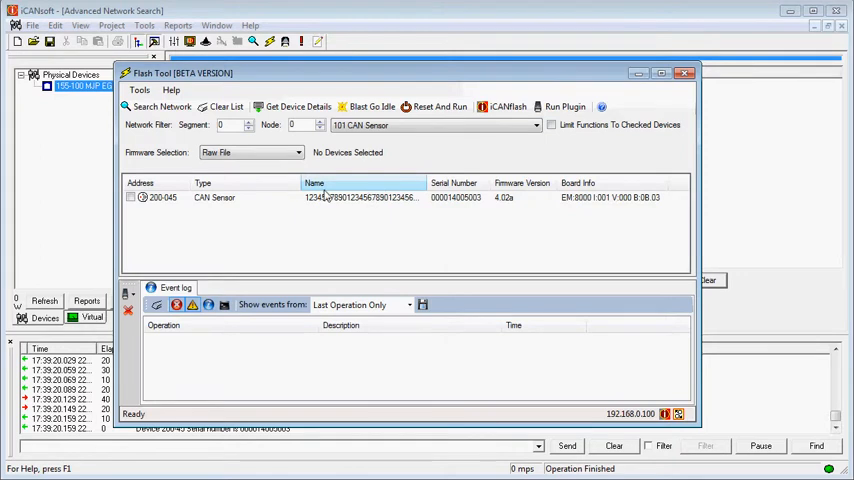
mouse_move(256, 190)
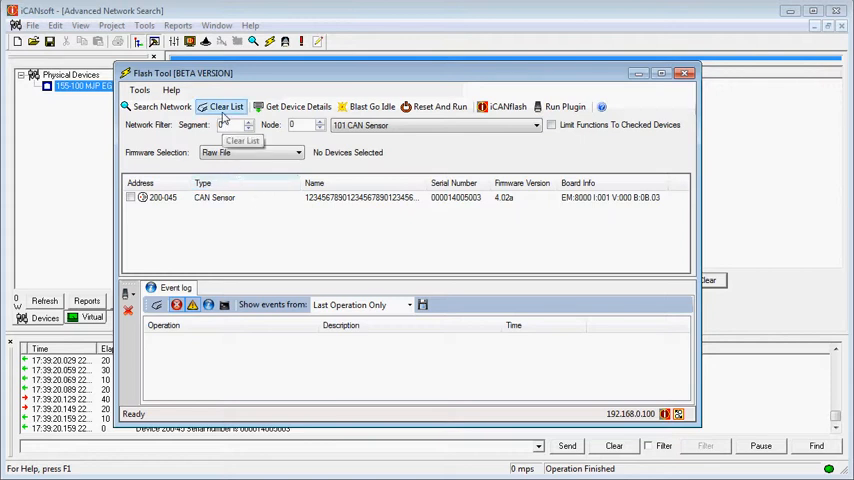
Step: Clear the device list and search segment 200 again, finding only 200-045 on 4.02a
click(222, 107)
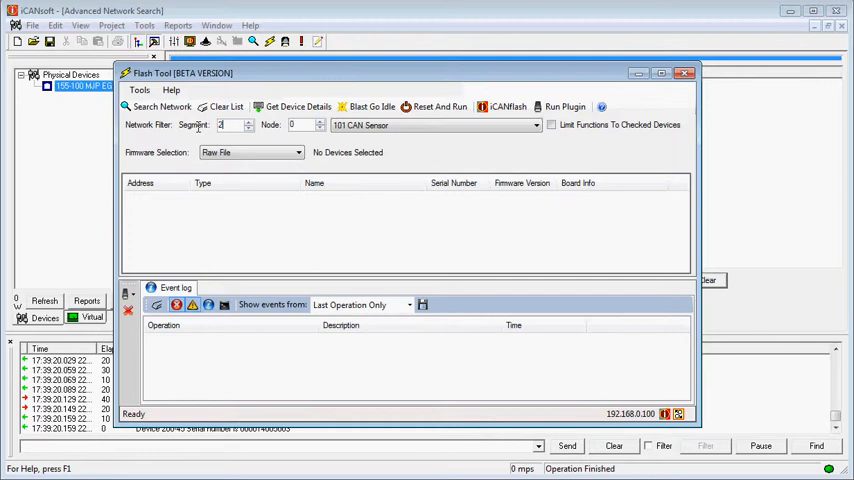
text(00)
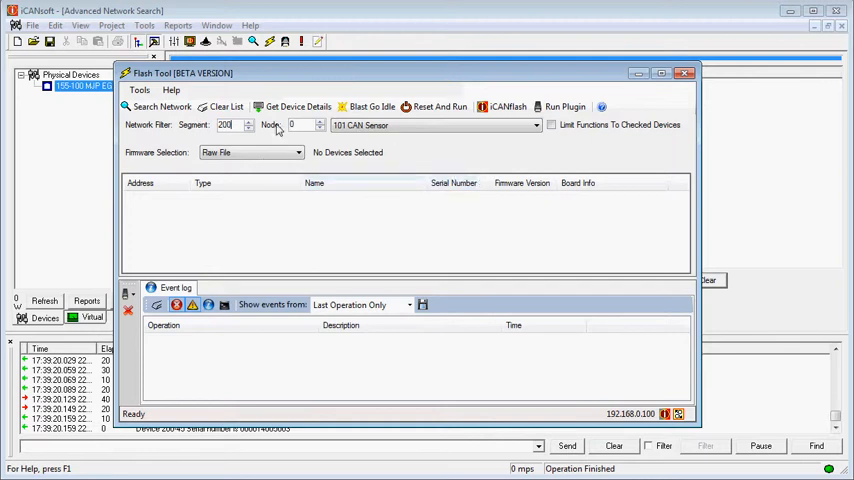
click(168, 107)
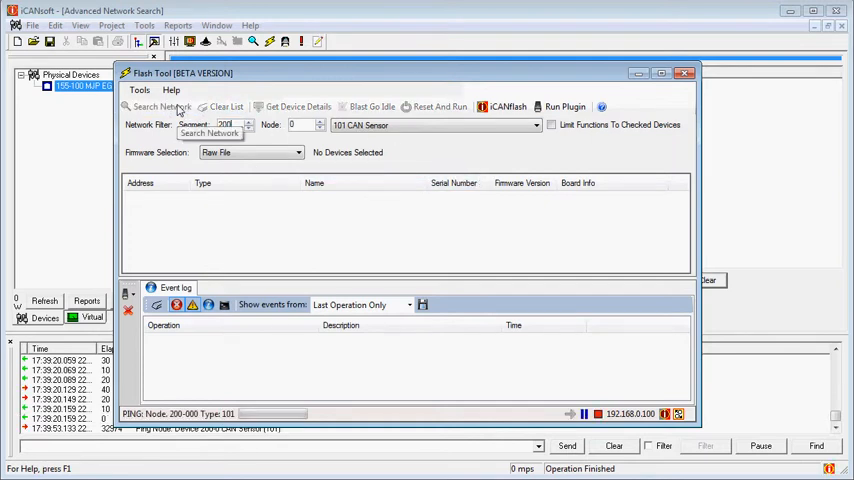
click(160, 107)
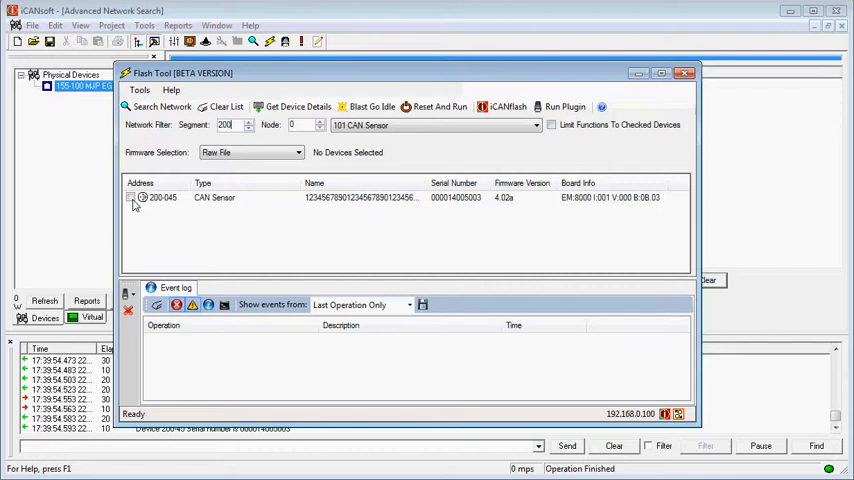
Step: Tick the checkbox beside CAN Sensor 200-045 in the device list
click(129, 197)
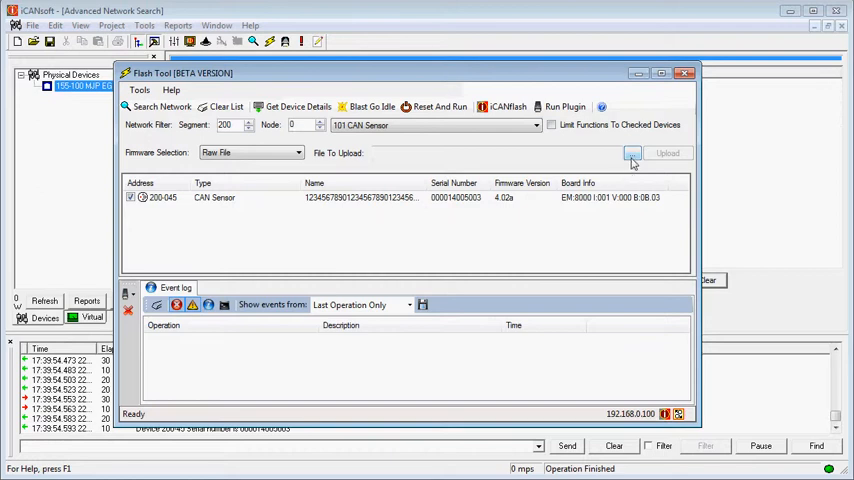
Step: Choose CAN_Sensor v4.02b.hex from the Desktop as the file to upload
click(631, 153)
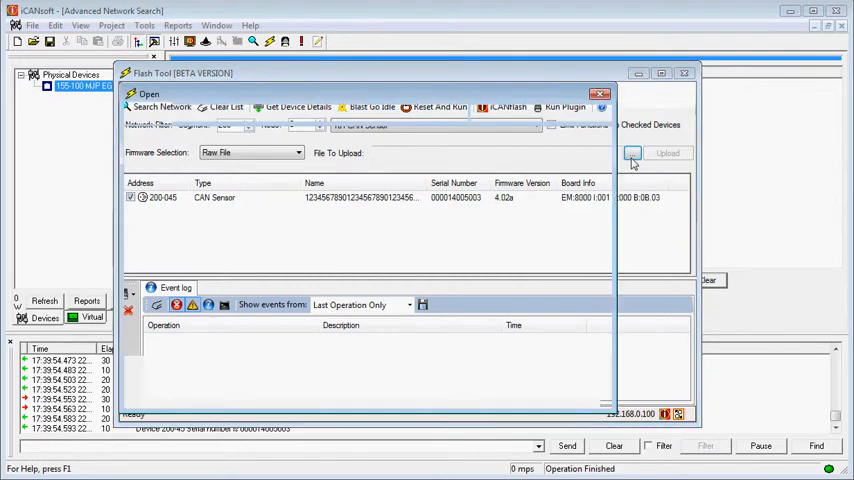
click(631, 153)
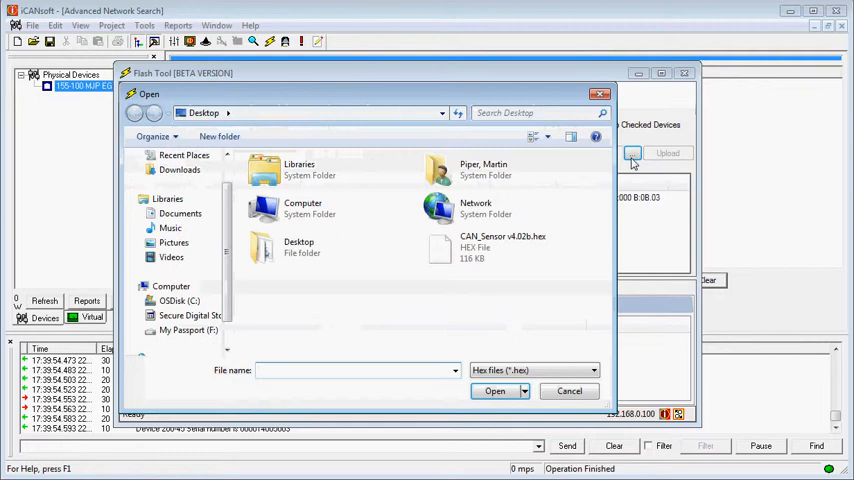
mouse_move(483, 258)
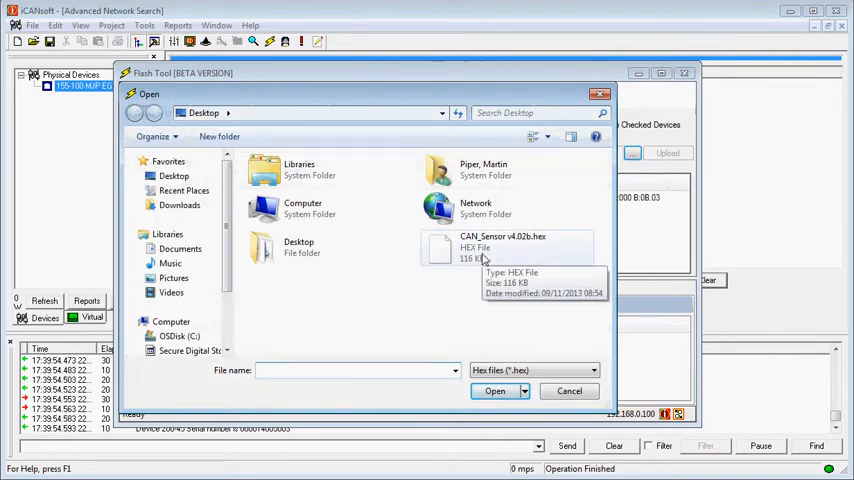
click(503, 245)
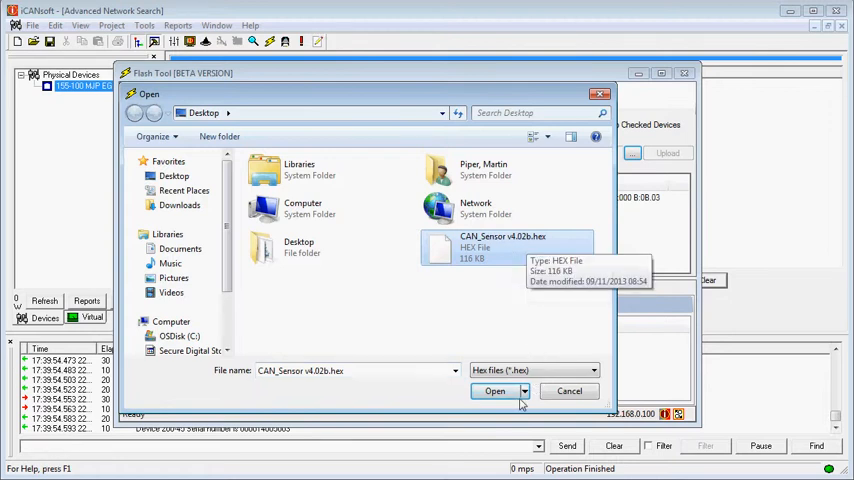
click(493, 391)
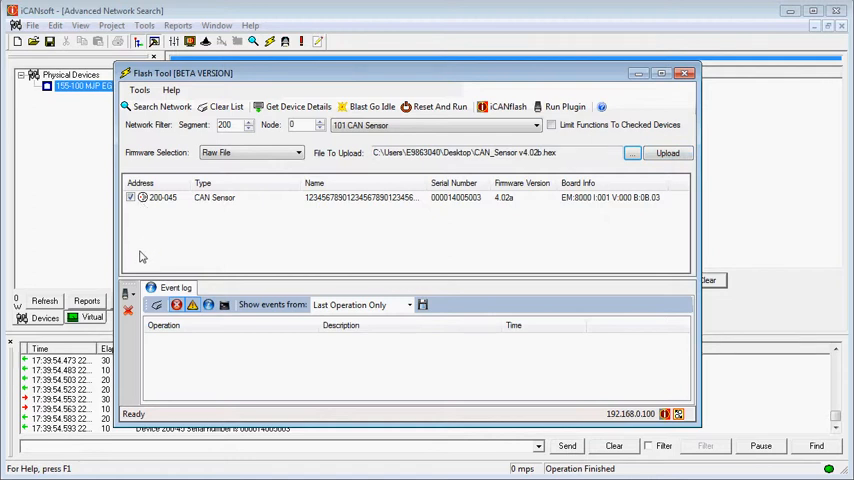
mouse_move(128, 262)
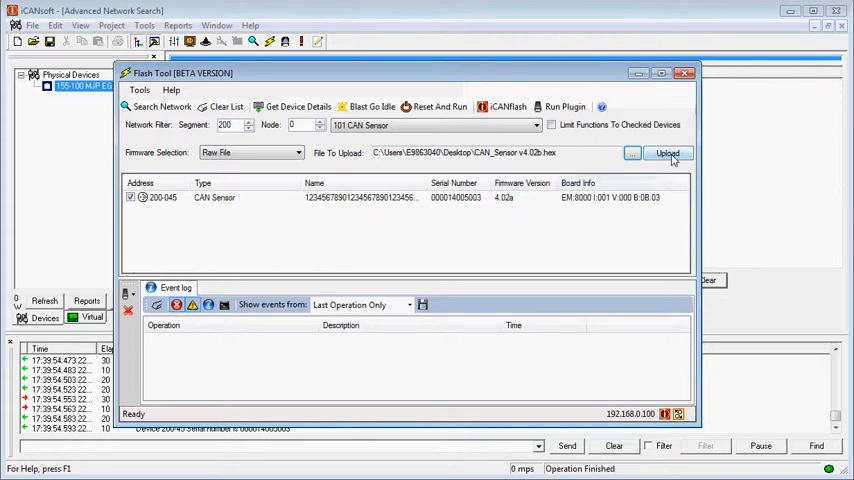
Step: Upload the v4.02b firmware to sensor 200-045 and wait until the Flash Tool reads Ready
click(665, 152)
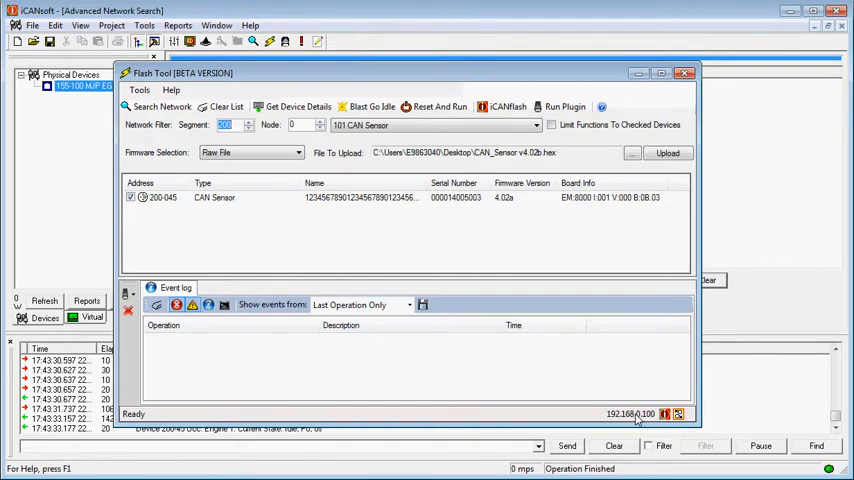
mouse_move(389, 376)
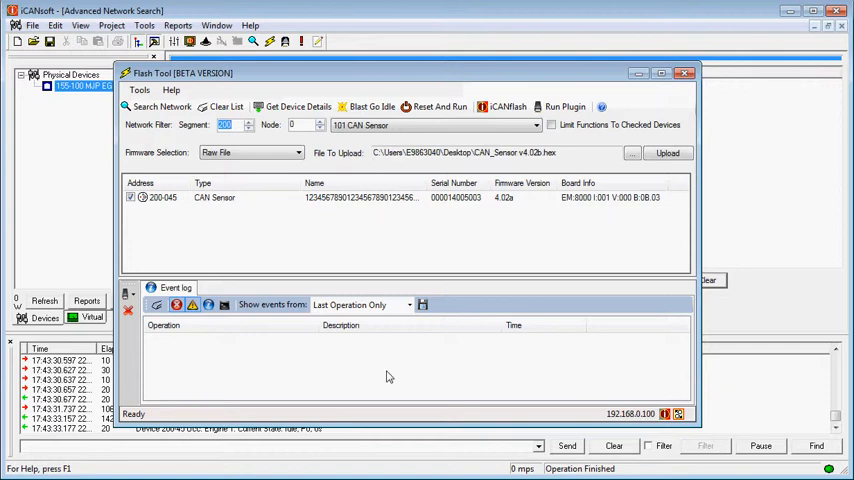
mouse_move(407, 427)
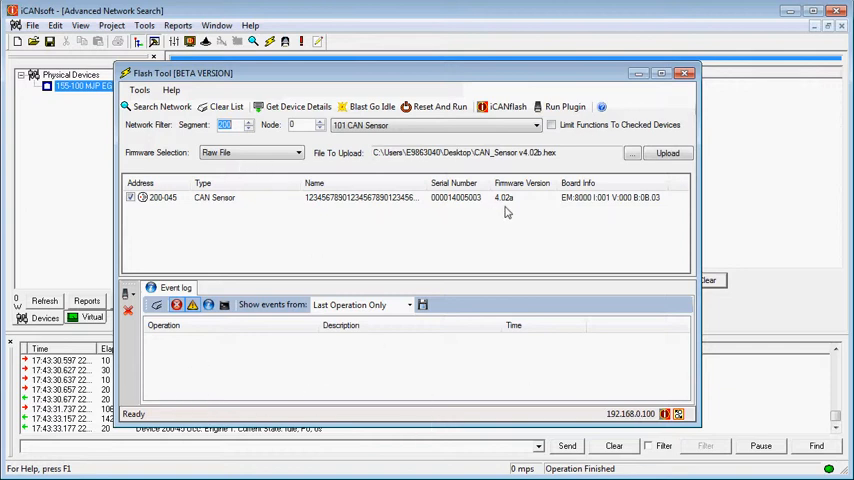
mouse_move(221, 107)
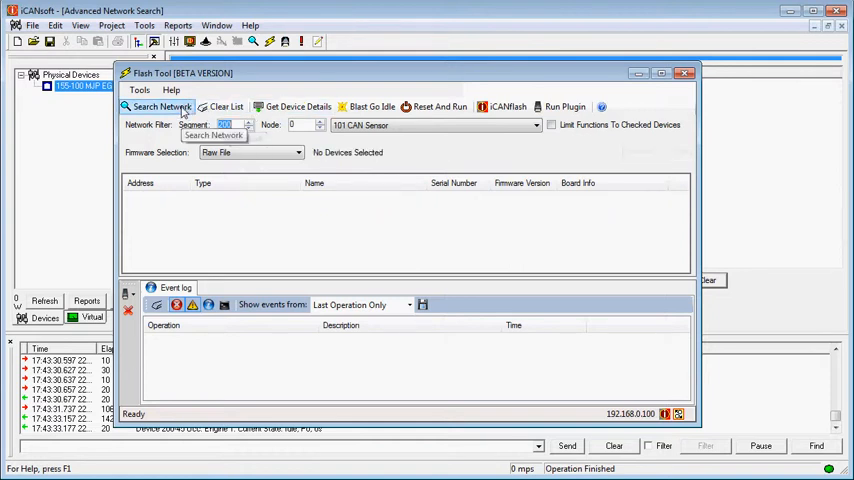
Step: Search the network again, confirming sensor 200-045 now reports firmware 4.02b
click(162, 107)
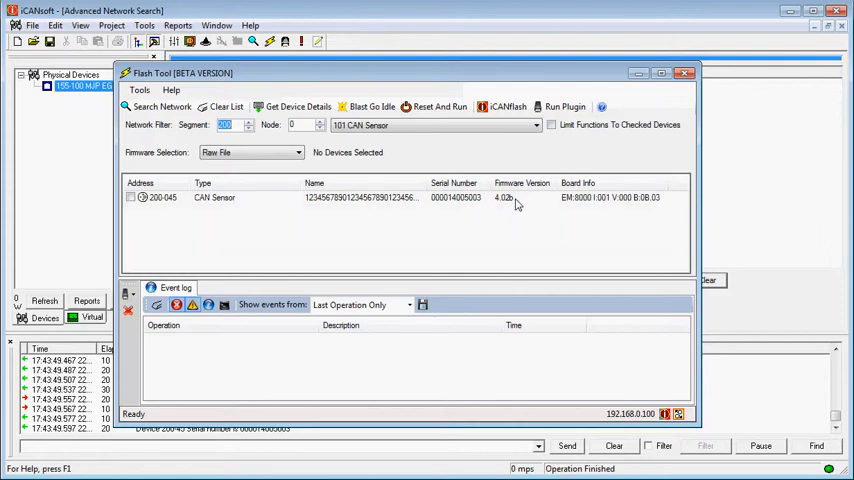
mouse_move(614, 152)
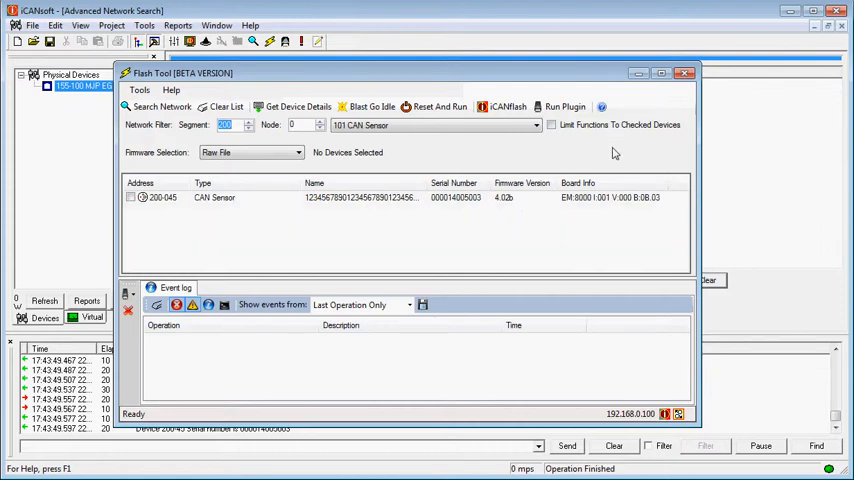